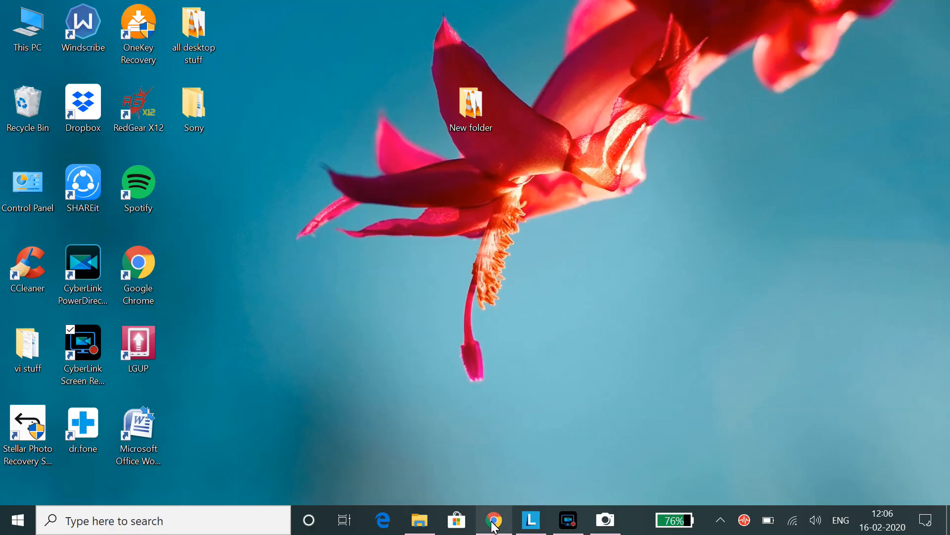
Step: Bring Chrome forward, showing the 'how to fix lenovo webcam not working' video
left_click(494, 519)
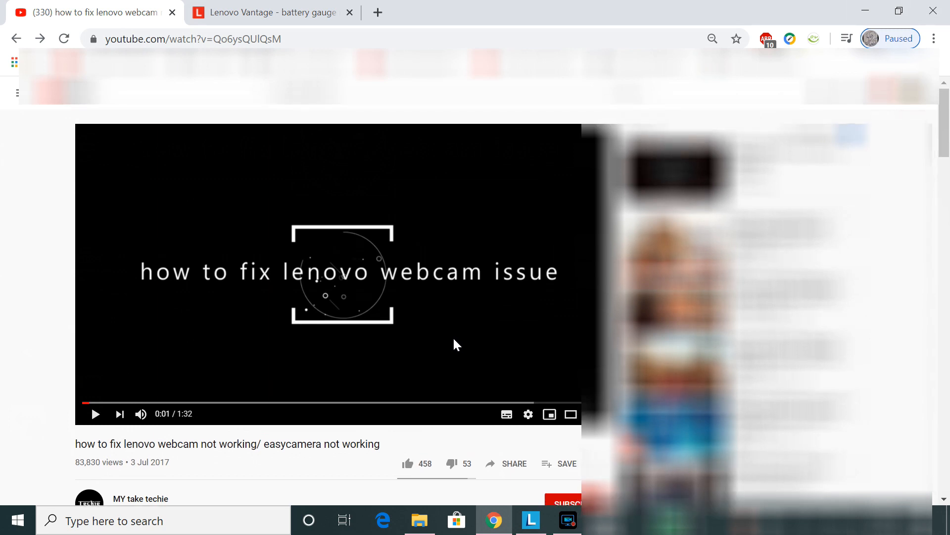
scroll("down", 3)
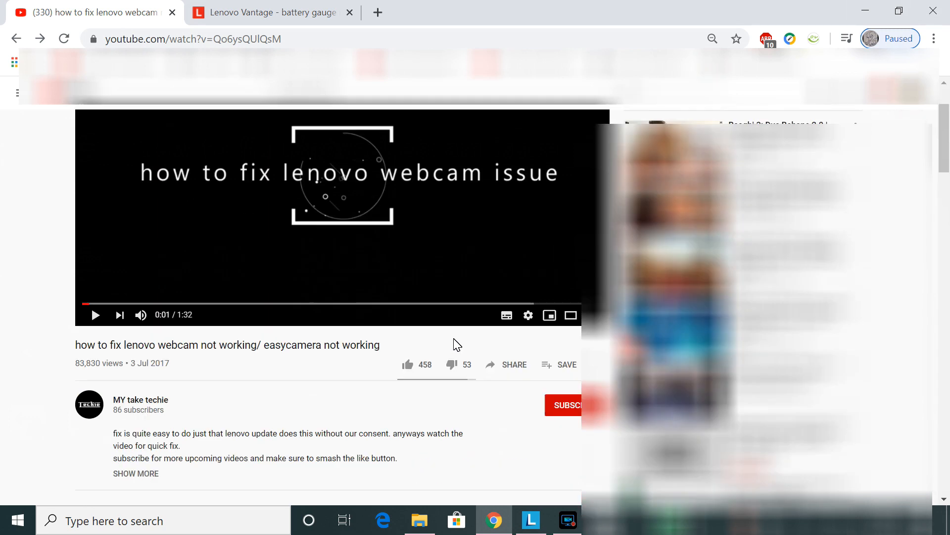
scroll("down", 3)
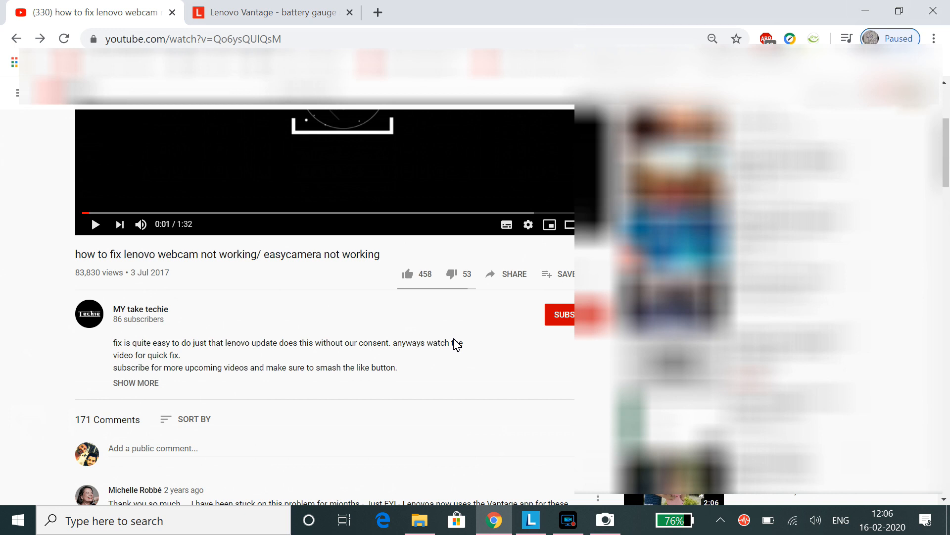
mouse_move(388, 371)
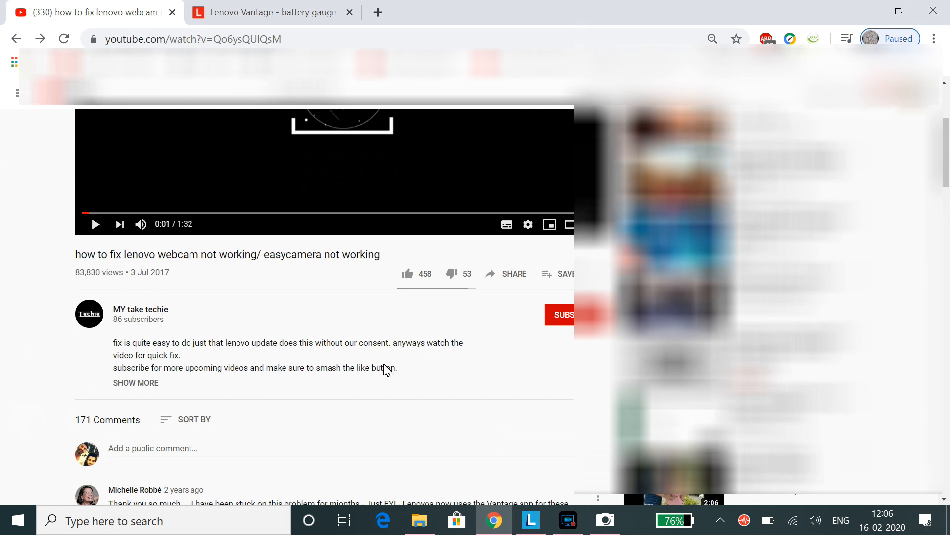
scroll("down", 3)
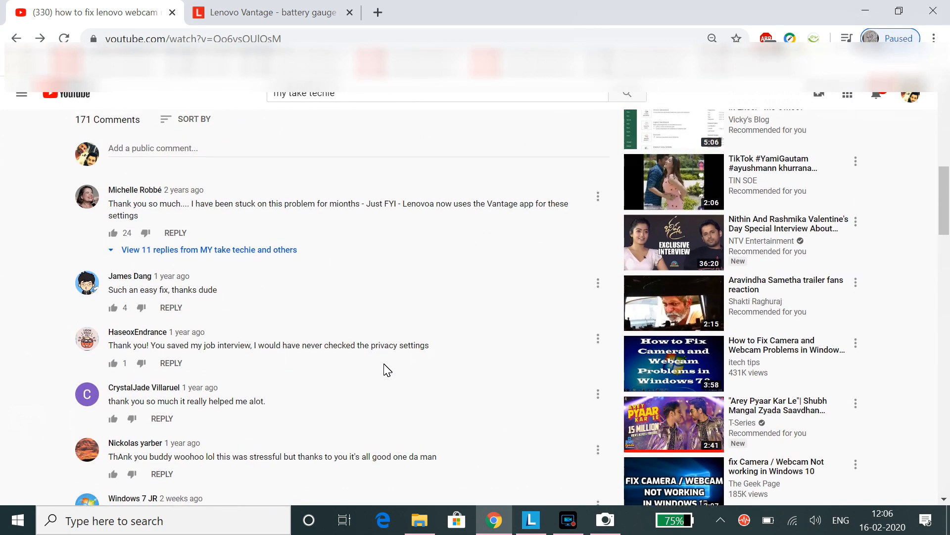
scroll("up", 3)
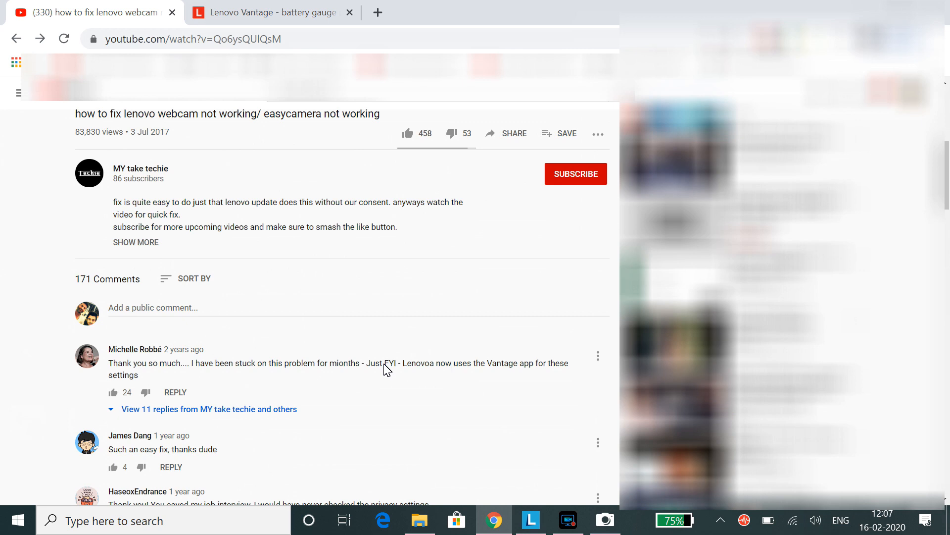
mouse_move(590, 510)
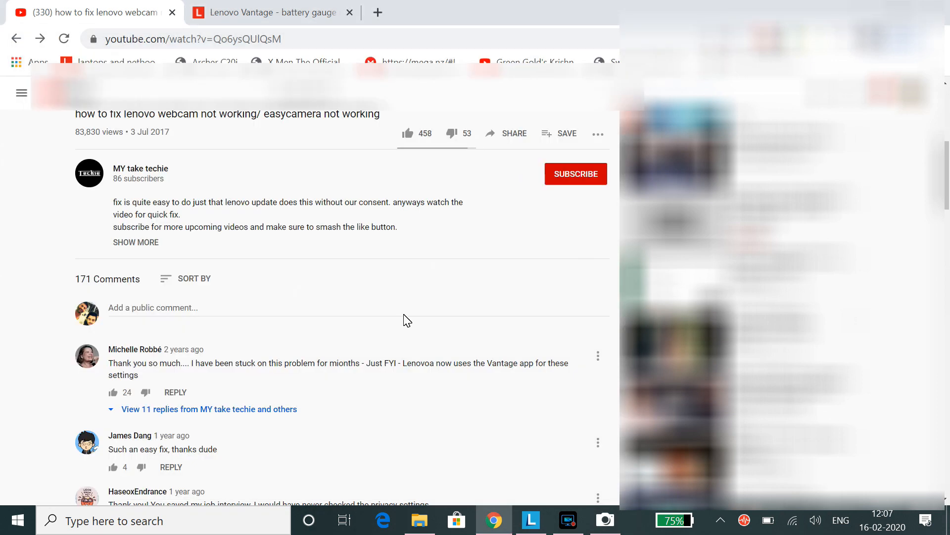
scroll("down", 3)
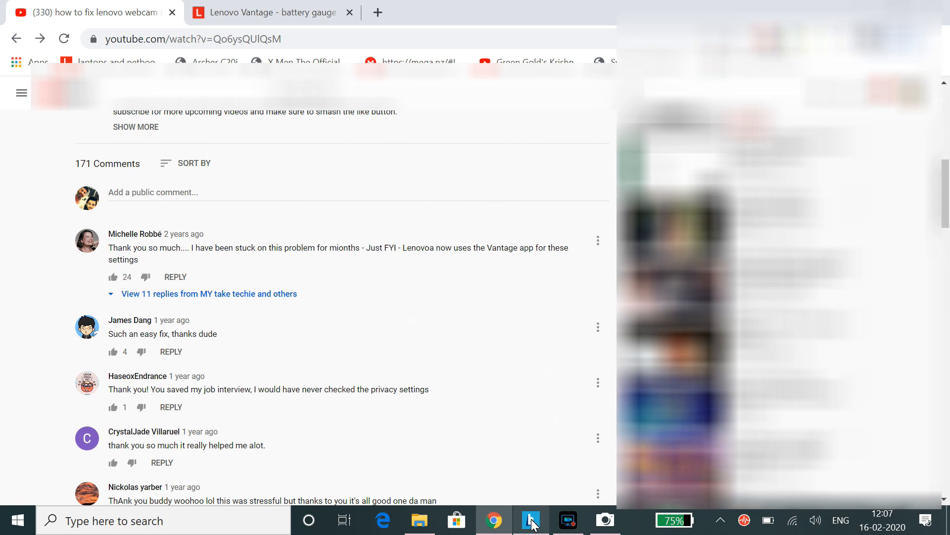
Step: Switch to Lenovo Vantage and scroll its Hardware Settings to the battery options
left_click(531, 520)
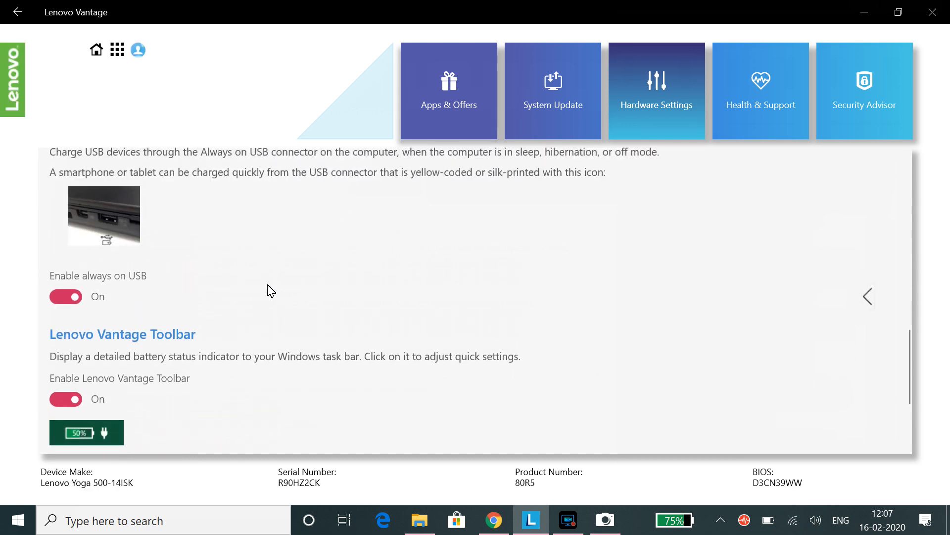
scroll("up", 3)
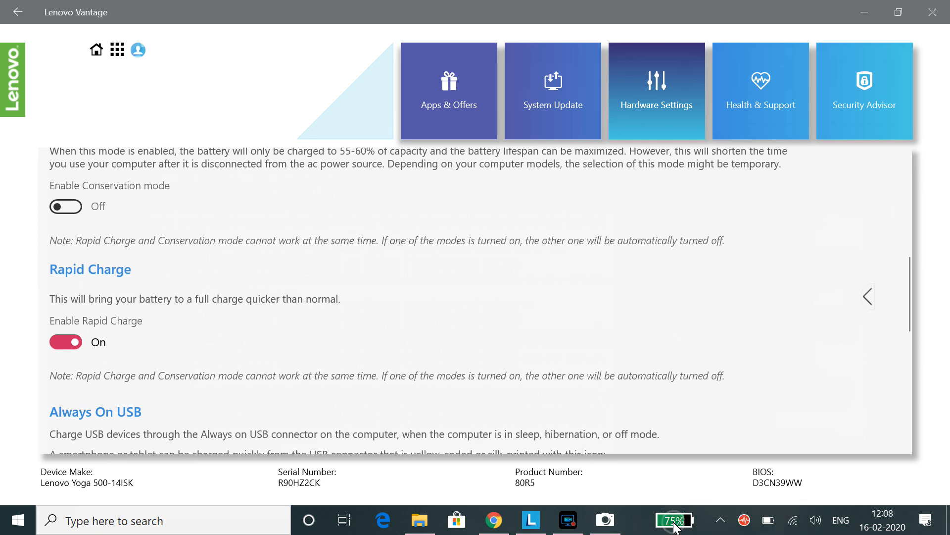
left_click(674, 520)
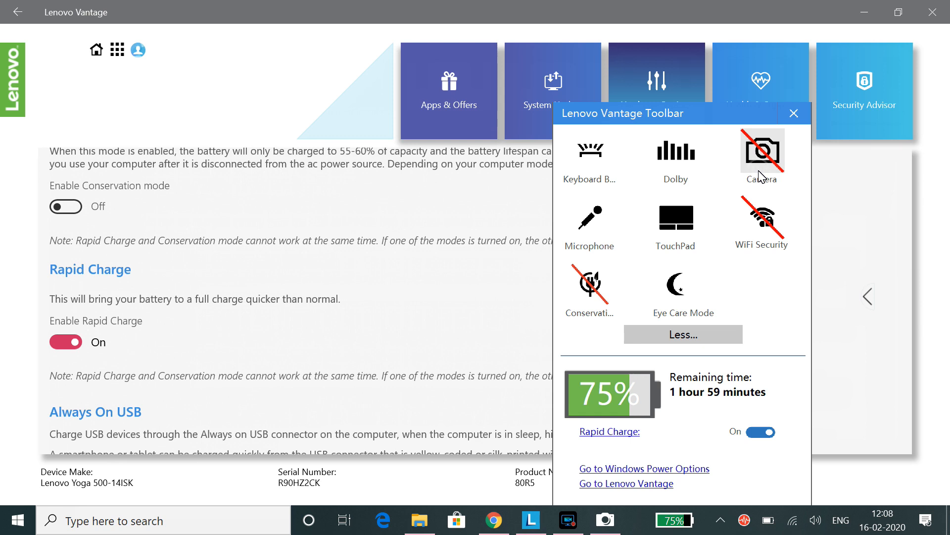
mouse_move(686, 201)
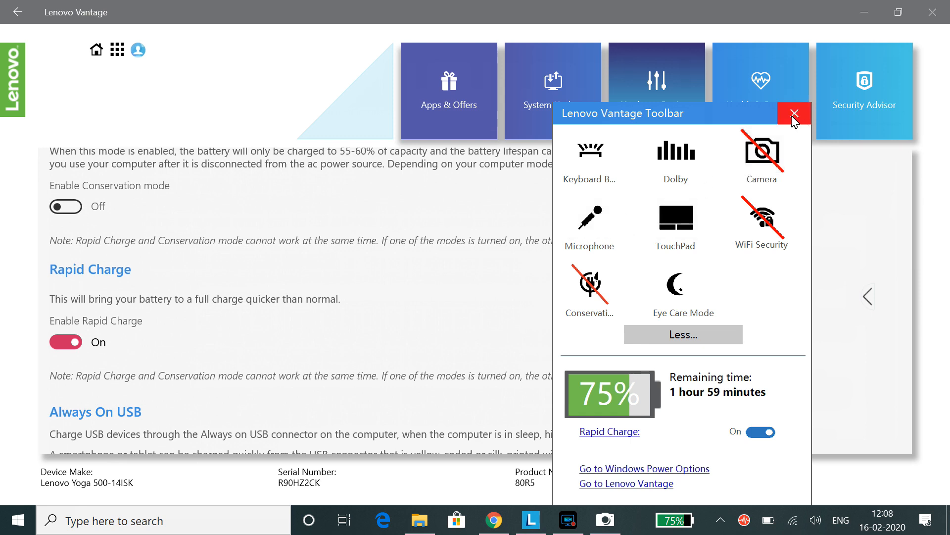
left_click(795, 112)
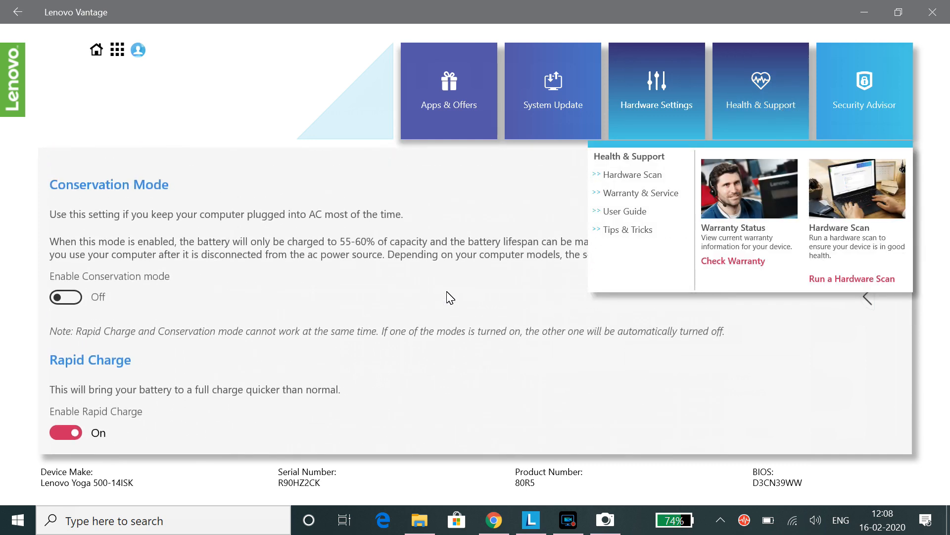
Step: Scroll to the Lenovo Vantage Toolbar setting and switch it off, then on again
scroll("down", 3)
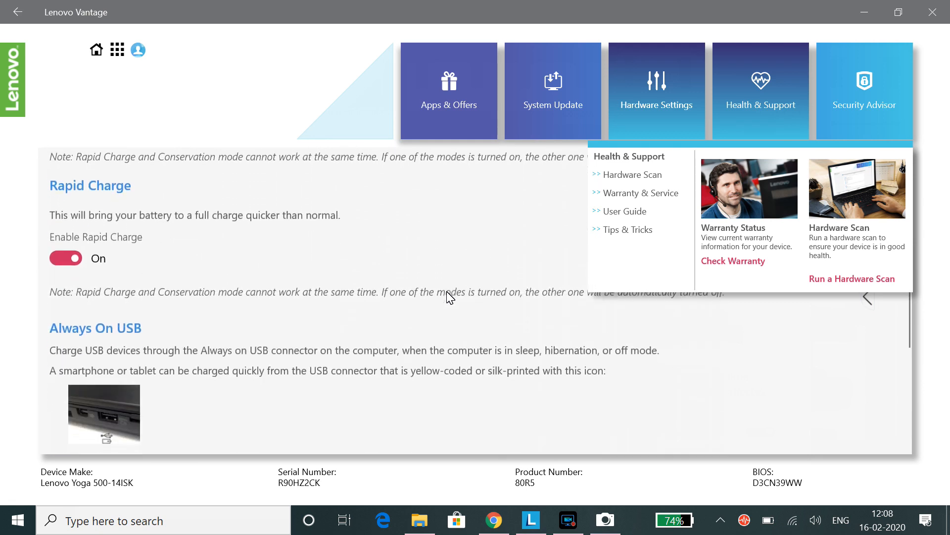
scroll("down", 3)
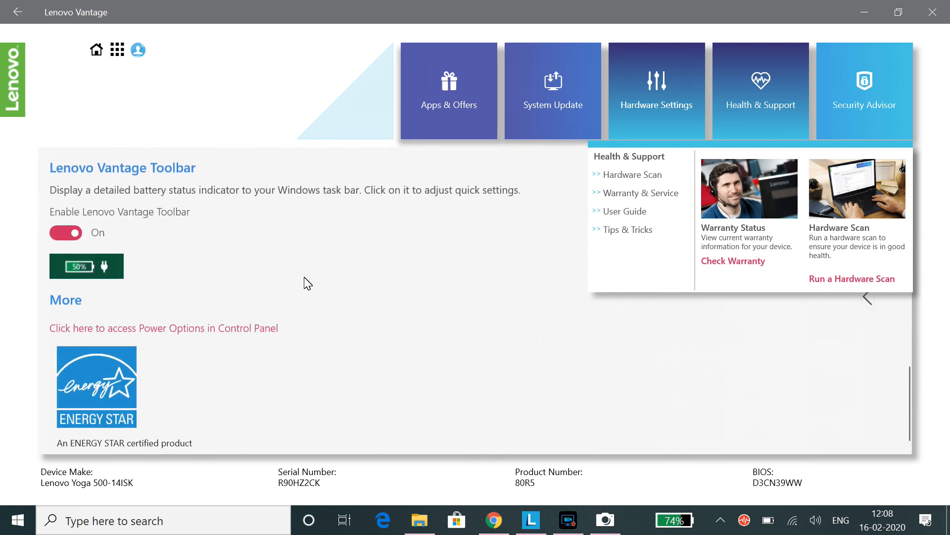
left_click(66, 232)
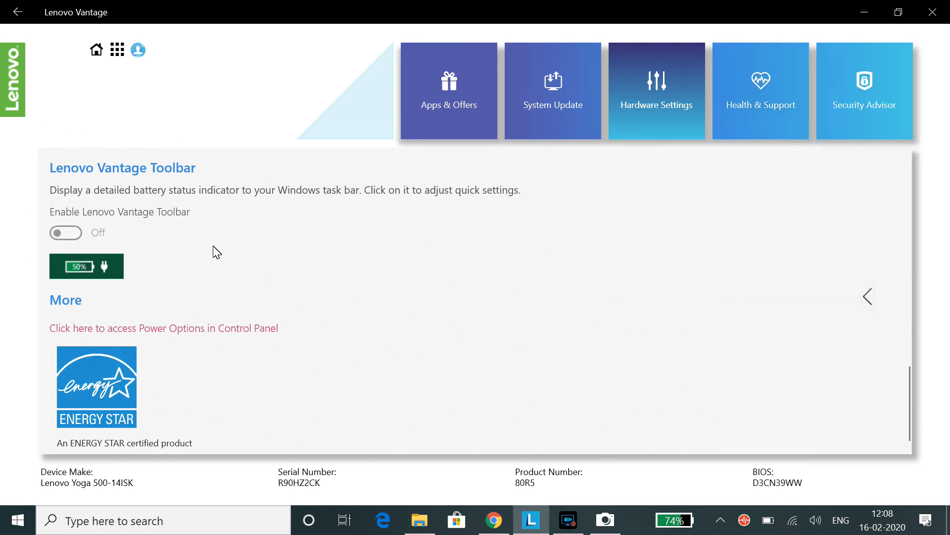
left_click(66, 232)
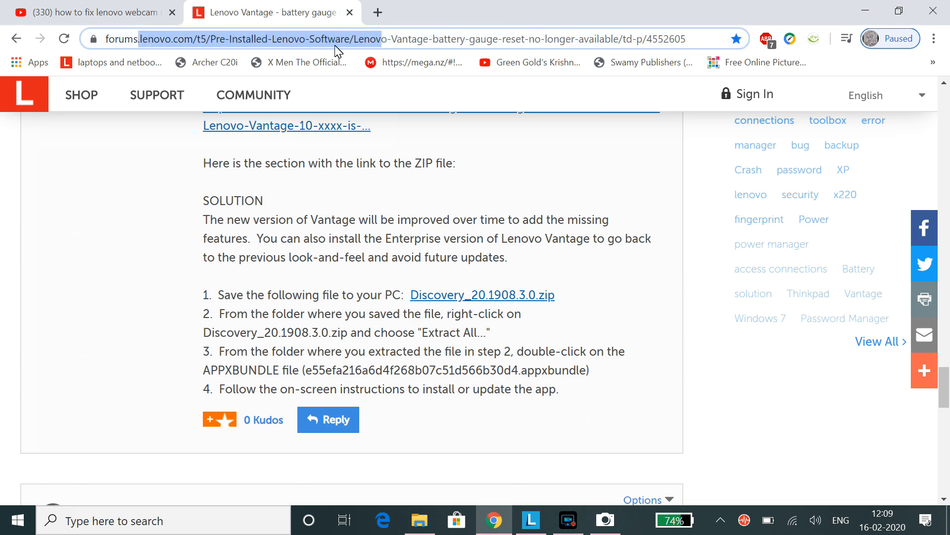
Step: Scroll the forum thread to the solution, highlight the APPXBUNDLE file line, and return to Vantage
scroll("down", 3)
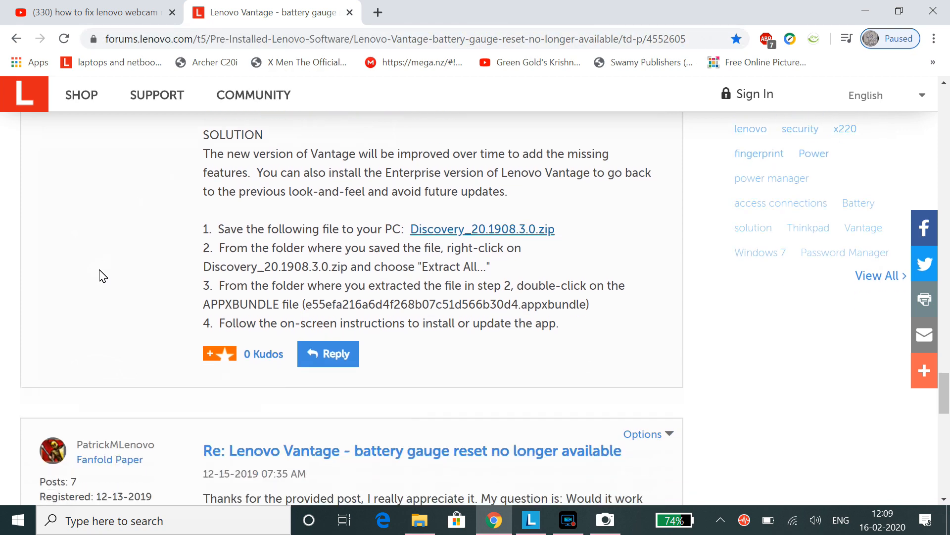
scroll("up", 3)
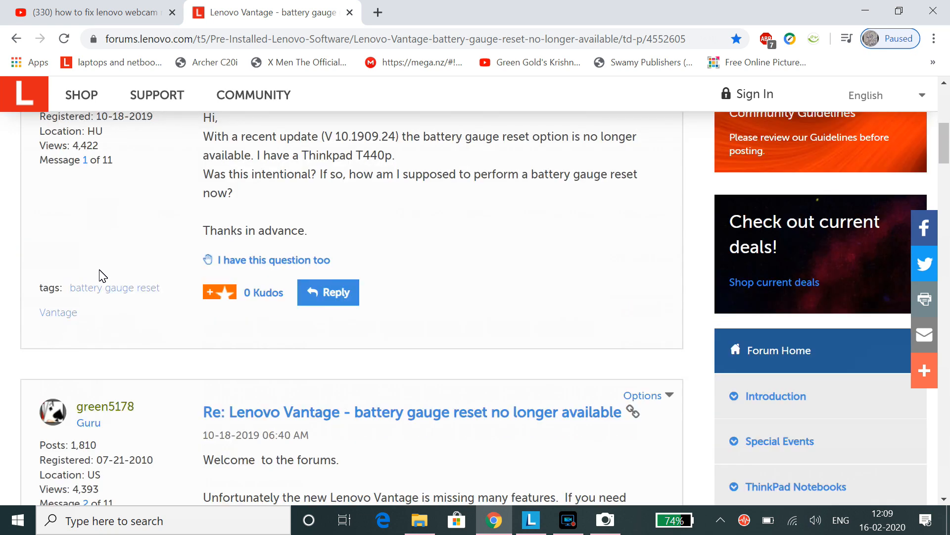
scroll("down", 3)
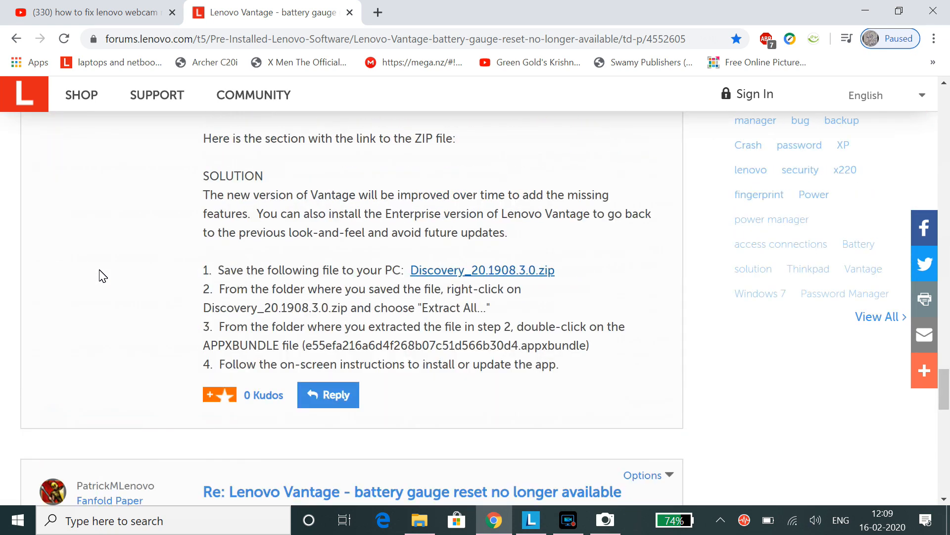
mouse_move(452, 280)
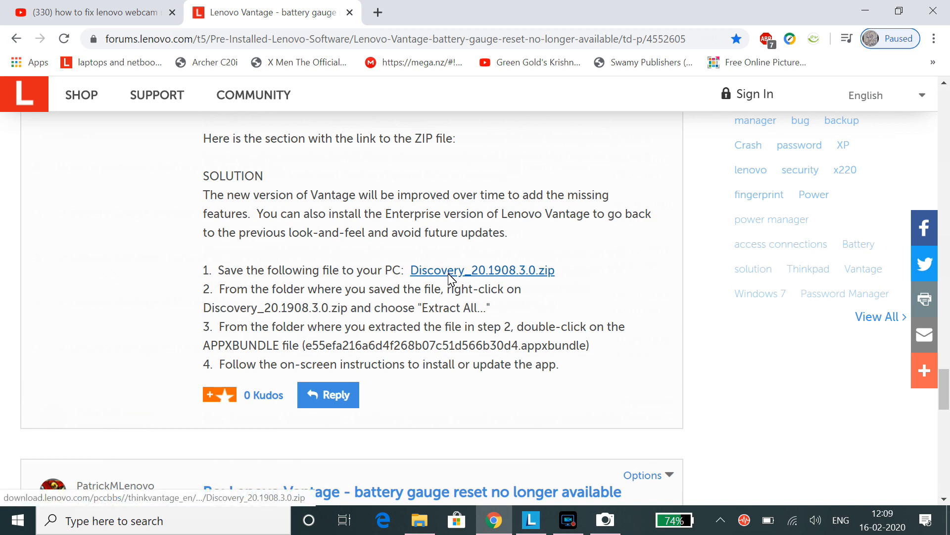
mouse_move(254, 294)
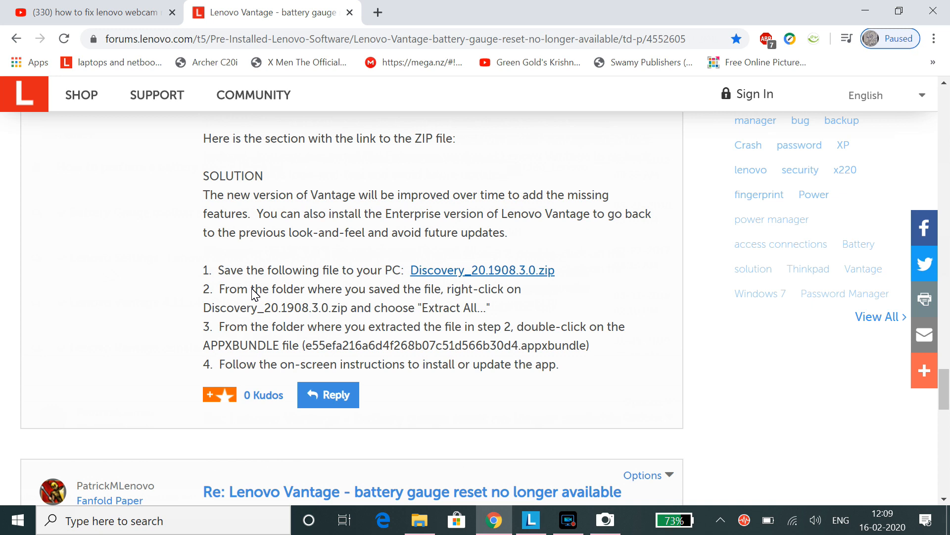
mouse_move(349, 290)
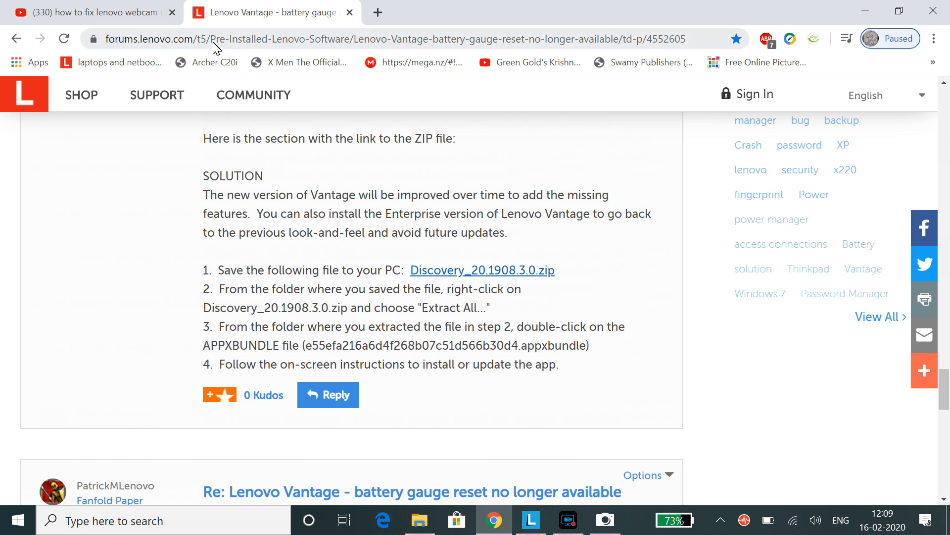
mouse_move(137, 237)
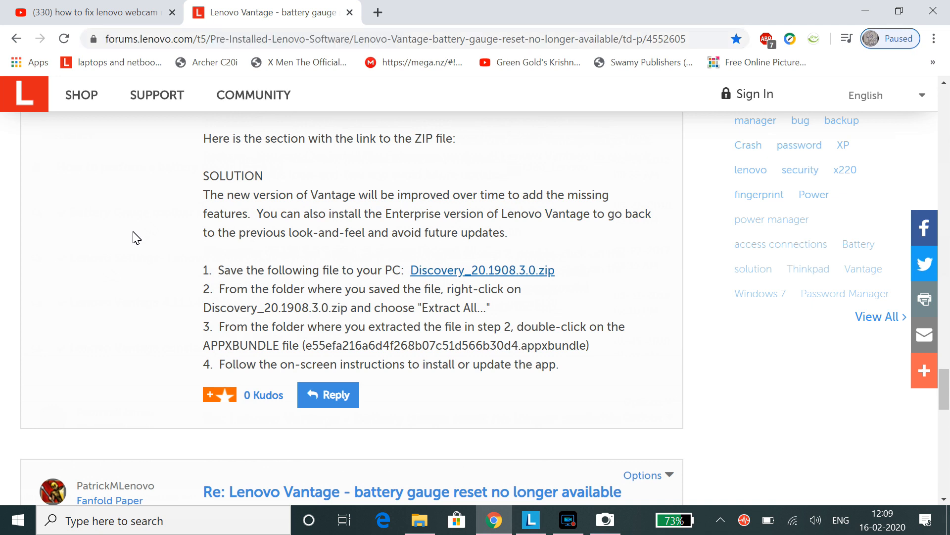
mouse_move(527, 285)
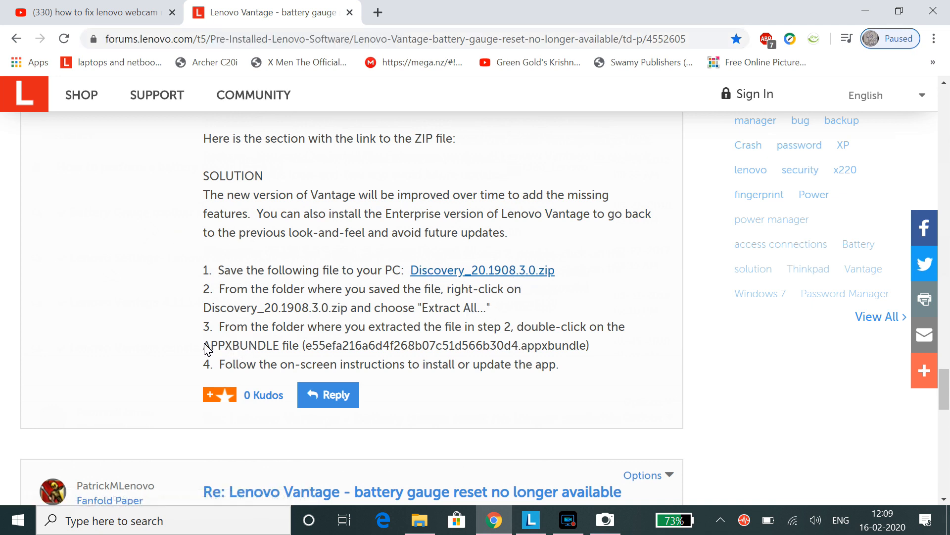
mouse_move(207, 343)
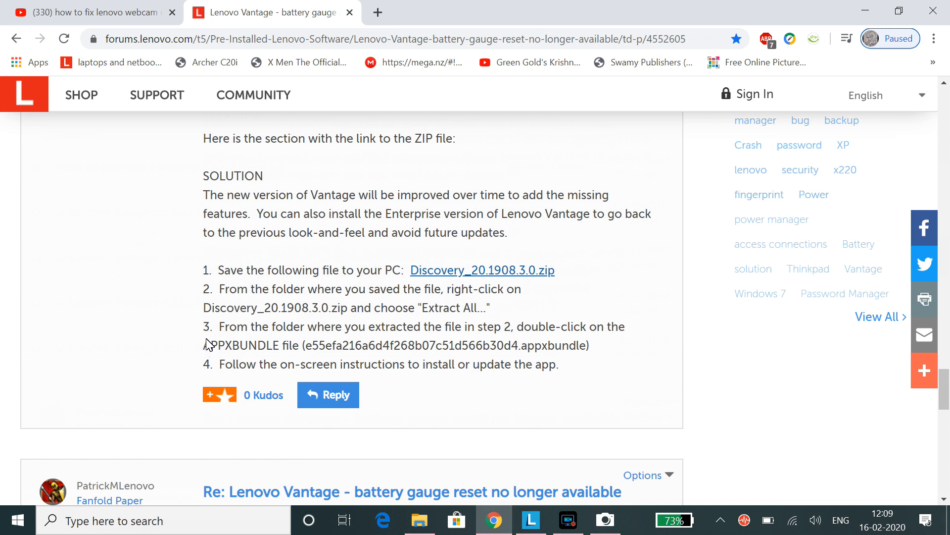
left_click_drag(203, 337, 591, 364)
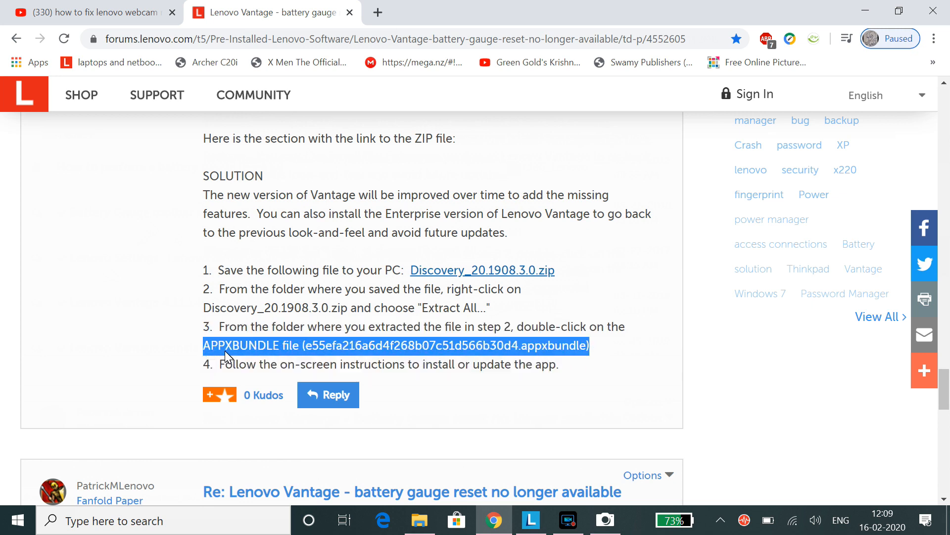
left_click(143, 351)
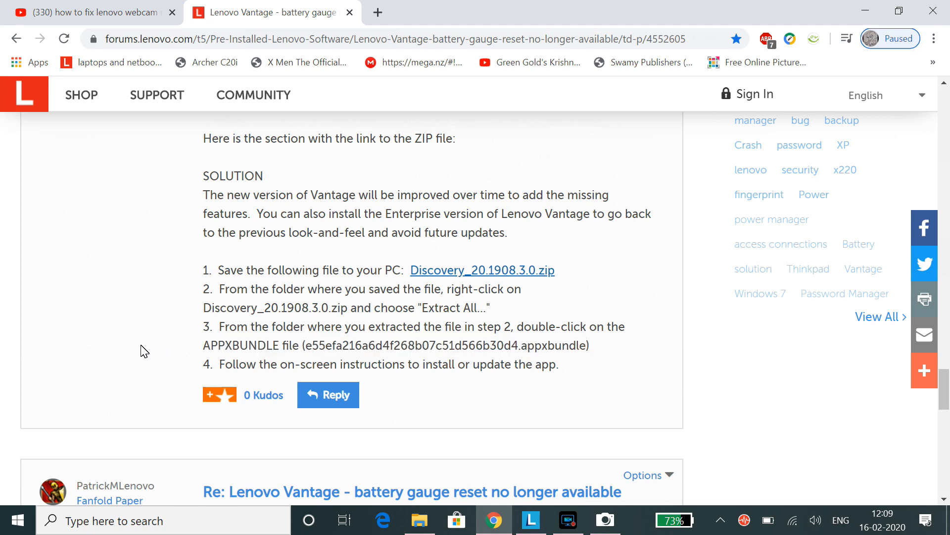
left_click(531, 520)
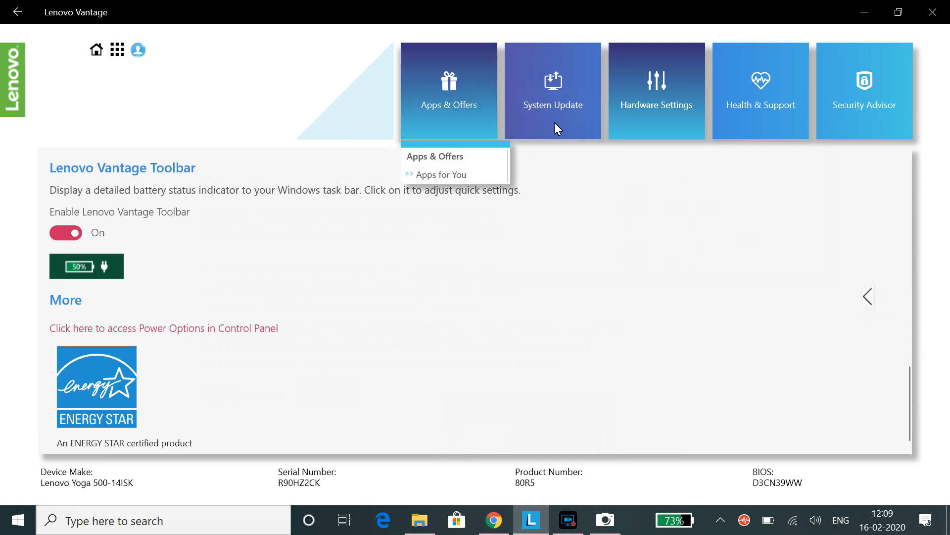
mouse_move(657, 91)
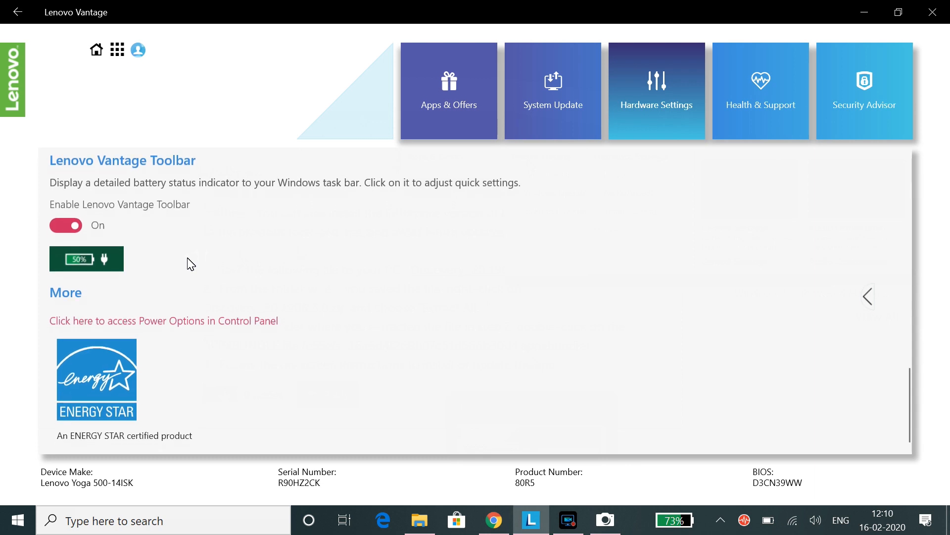
mouse_move(96, 195)
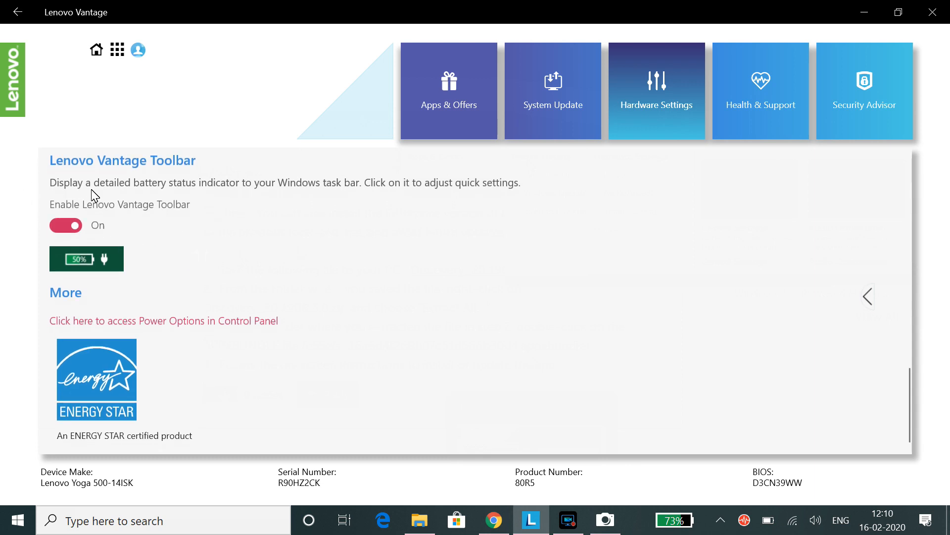
Step: Switch Enable Lenovo Vantage Toolbar off and back on, then open the taskbar battery flyout
left_click(65, 225)
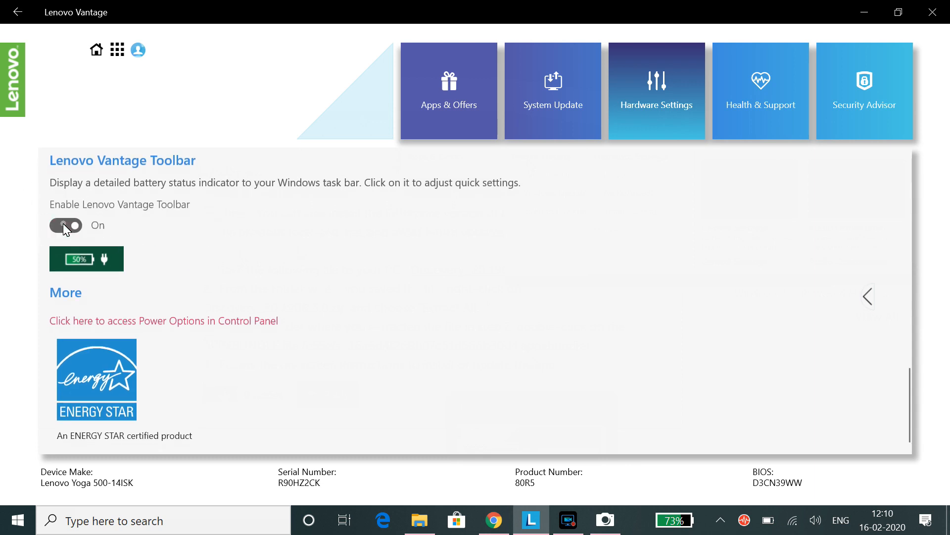
left_click(64, 225)
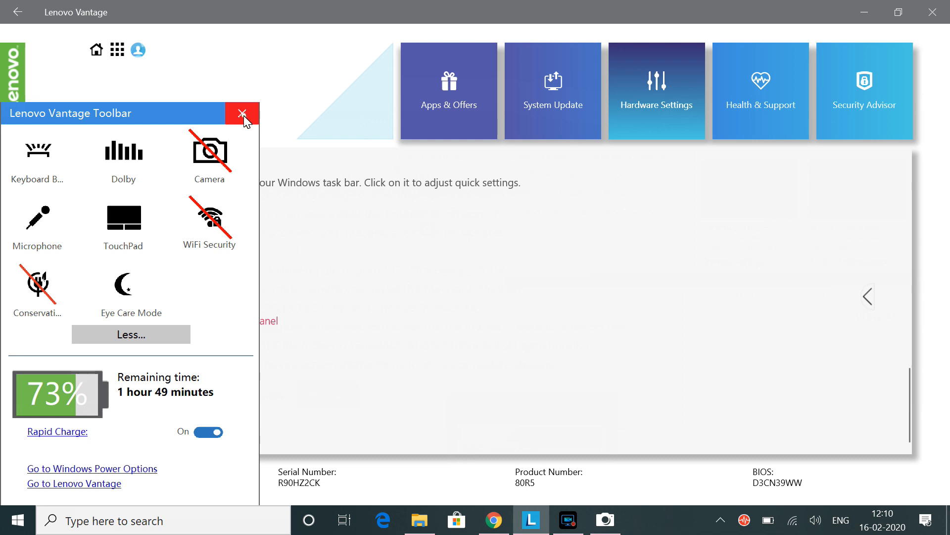
left_click(241, 112)
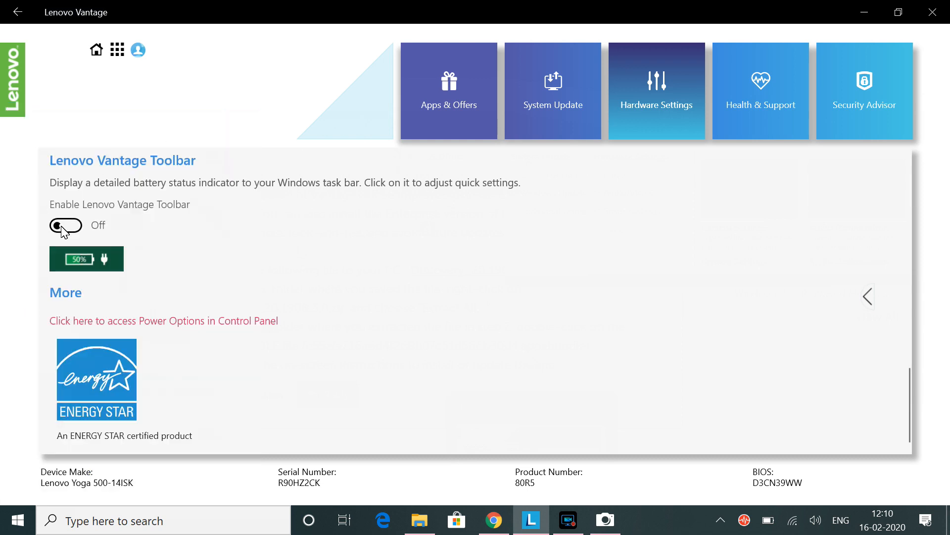
left_click(66, 225)
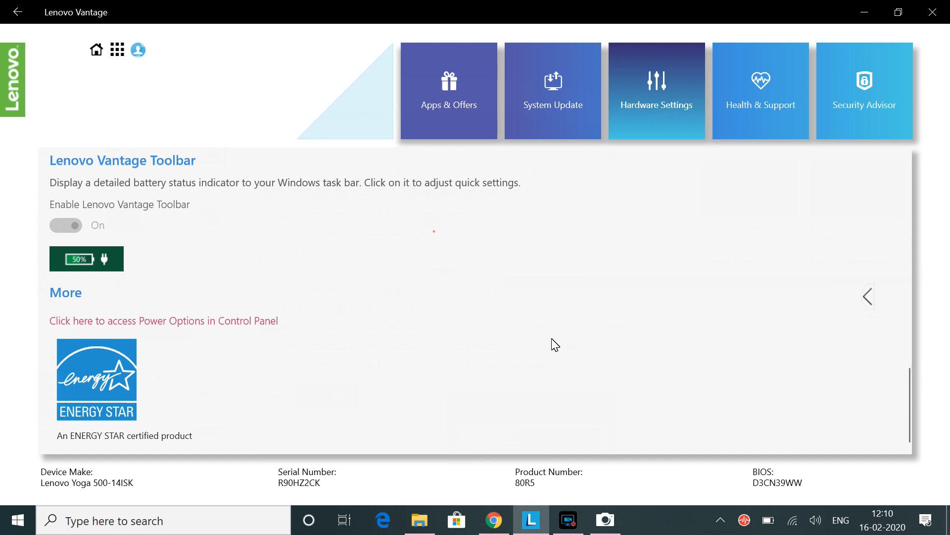
left_click(65, 225)
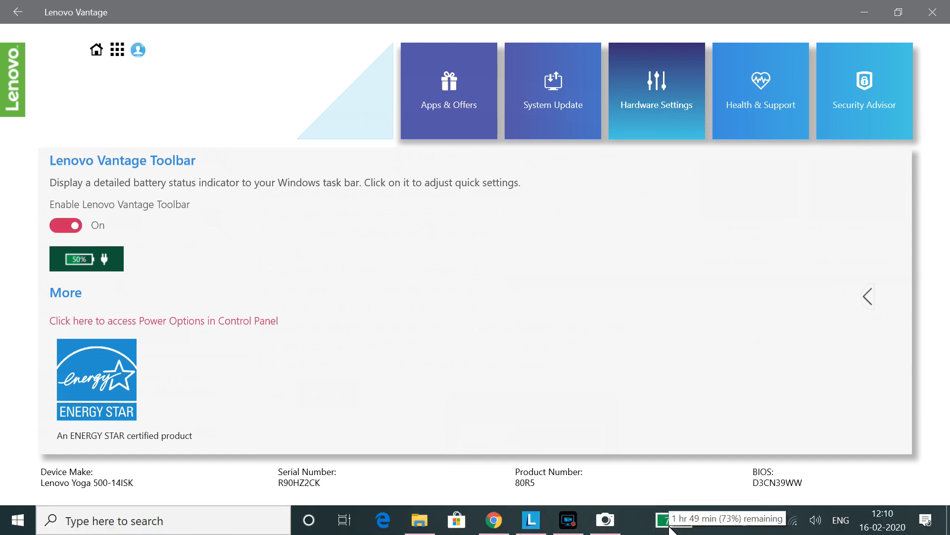
left_click(669, 518)
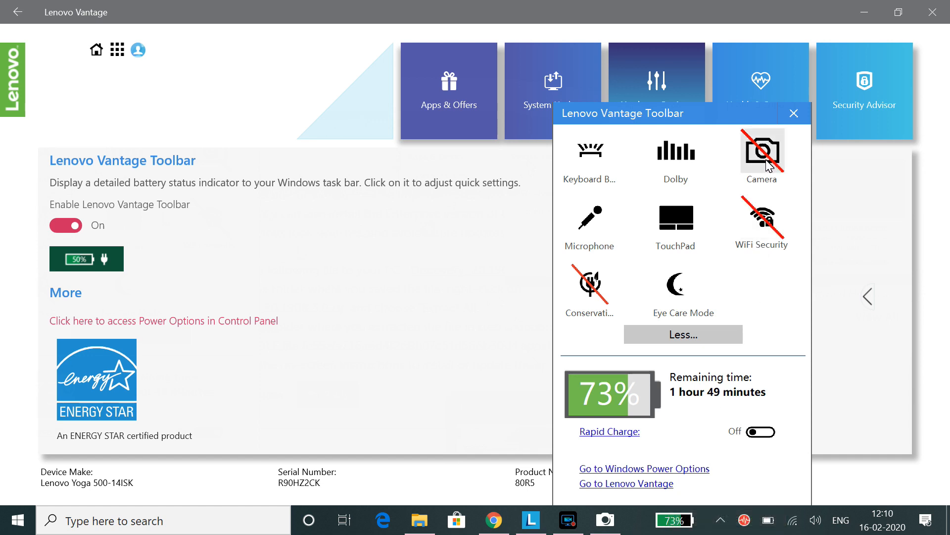
Step: Open the Camera app, which shows a disabled-camera placeholder instead of video
left_click(761, 432)
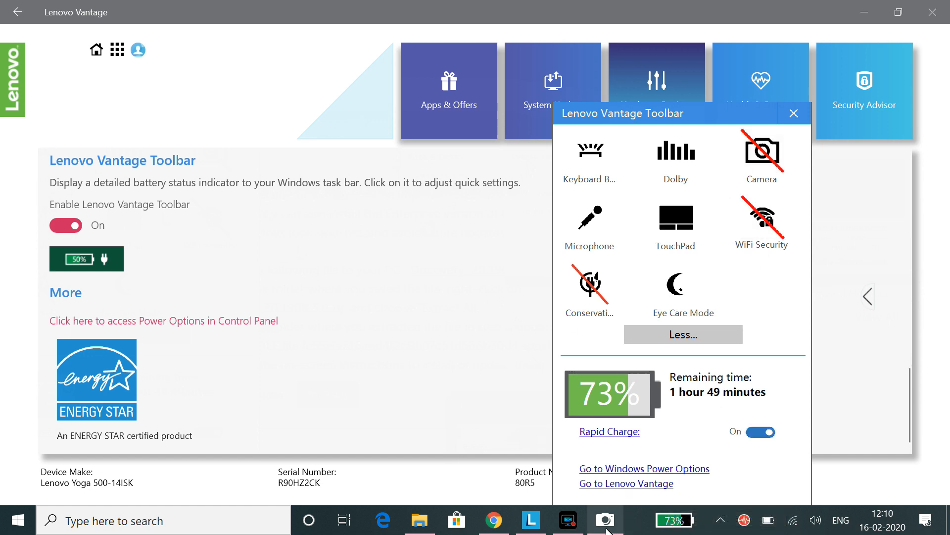
left_click(607, 518)
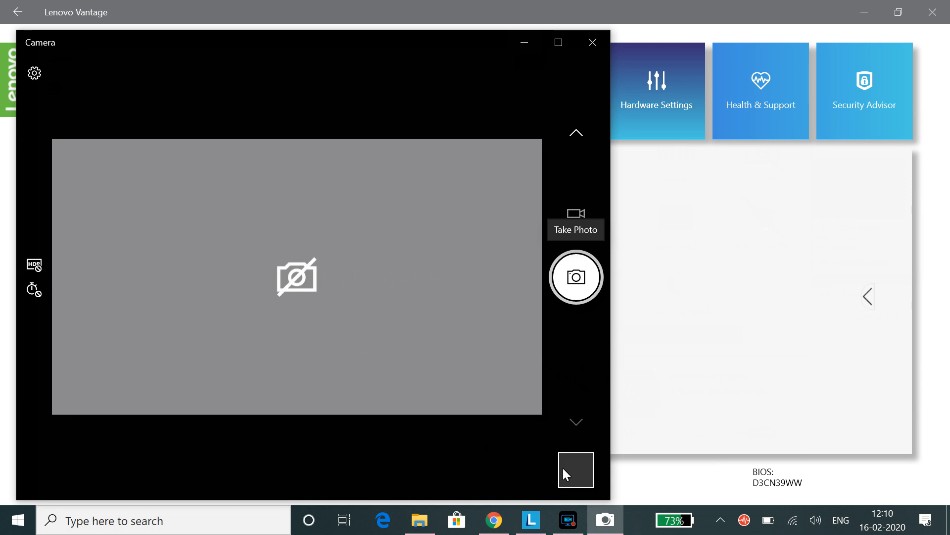
mouse_move(848, 77)
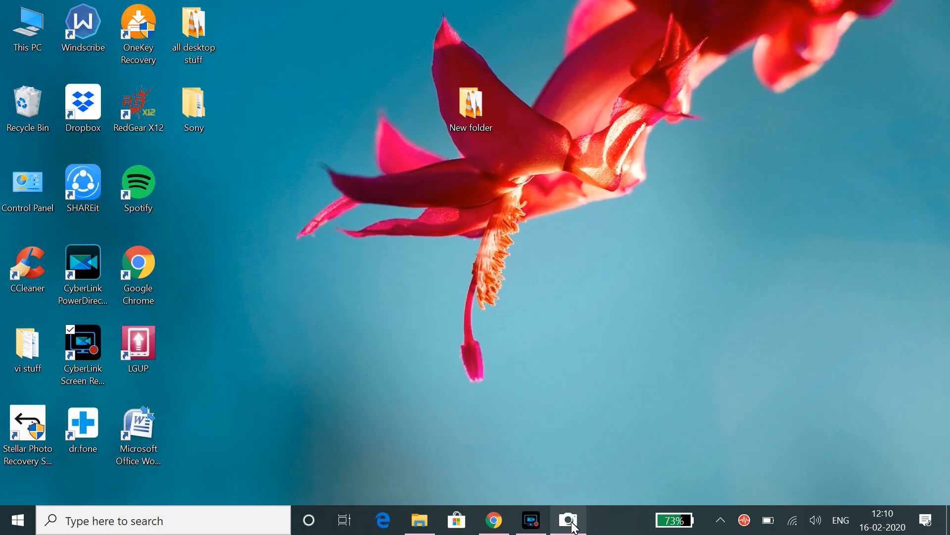
Step: Restore Camera, enable the camera from the toolbar flyout, and toggle the microphone off and on
left_click(568, 519)
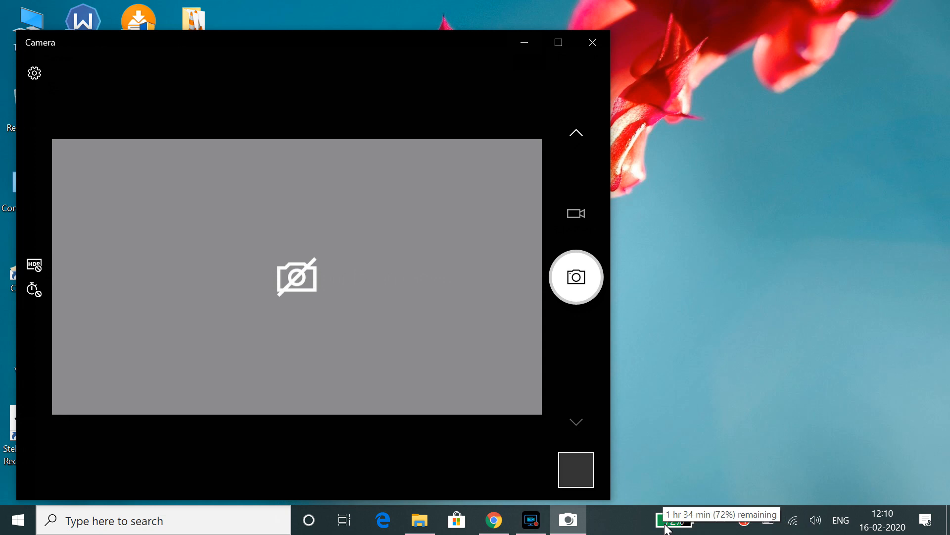
left_click(667, 520)
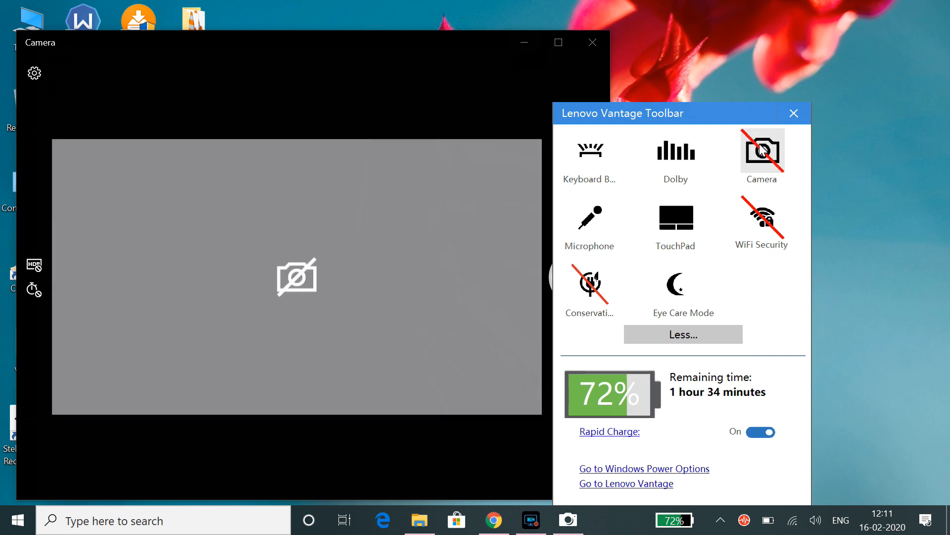
left_click(762, 150)
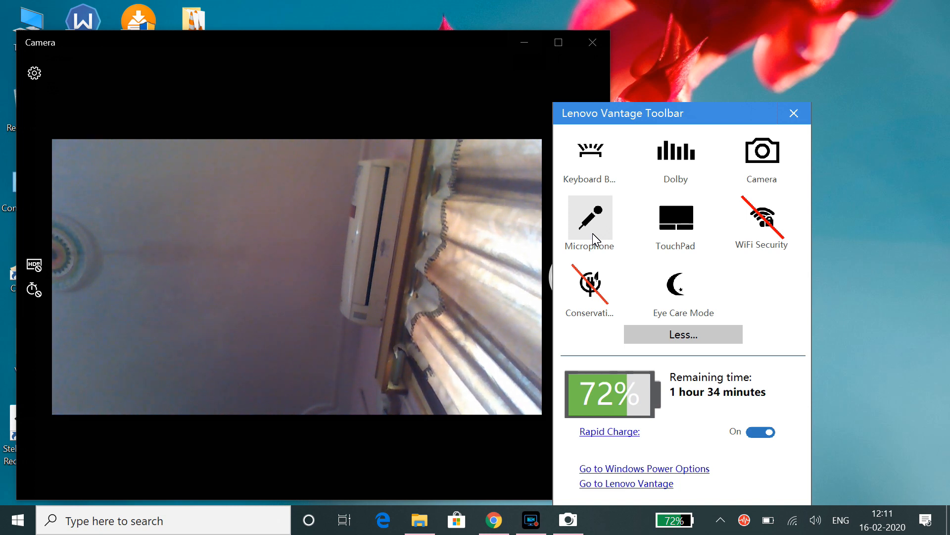
left_click(590, 218)
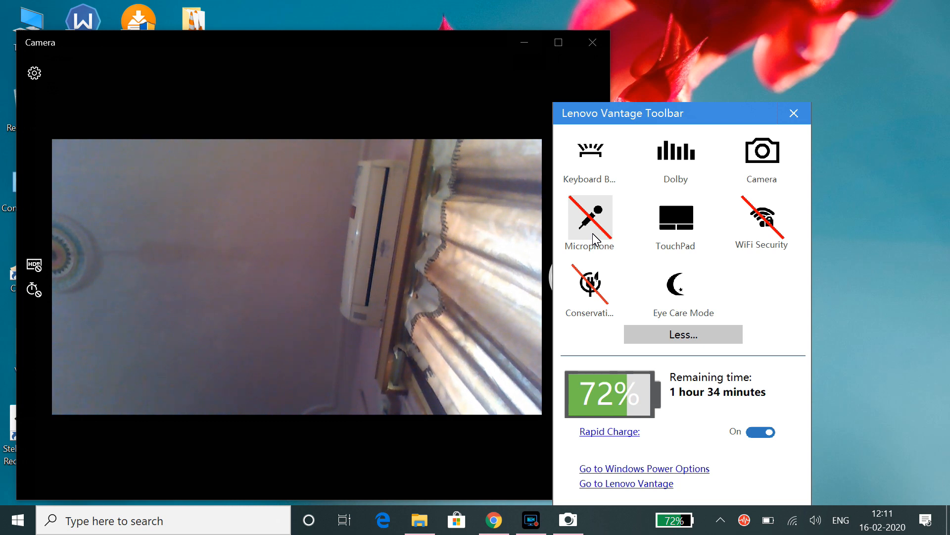
left_click(590, 218)
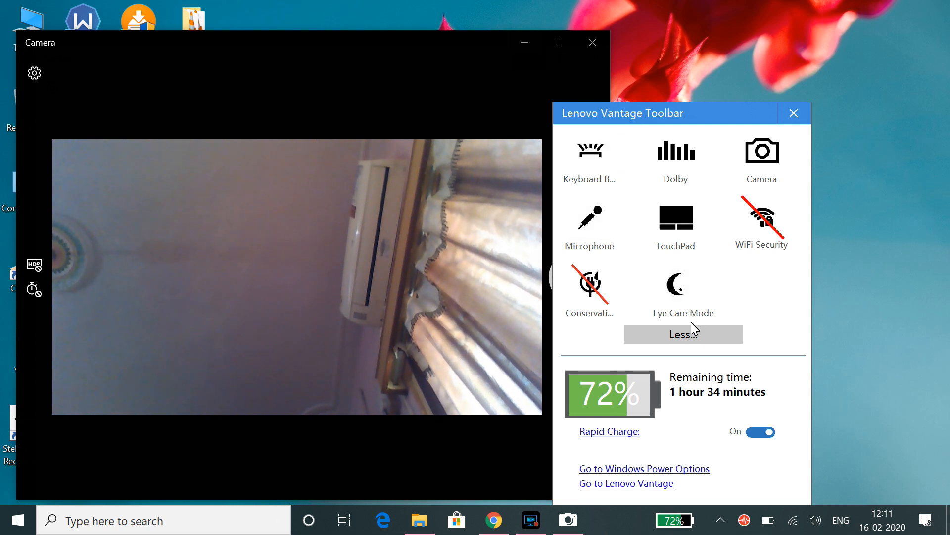
Step: Switch Eye Care Mode off, toggle the touchpad, and dismiss the flyout
left_click(676, 285)
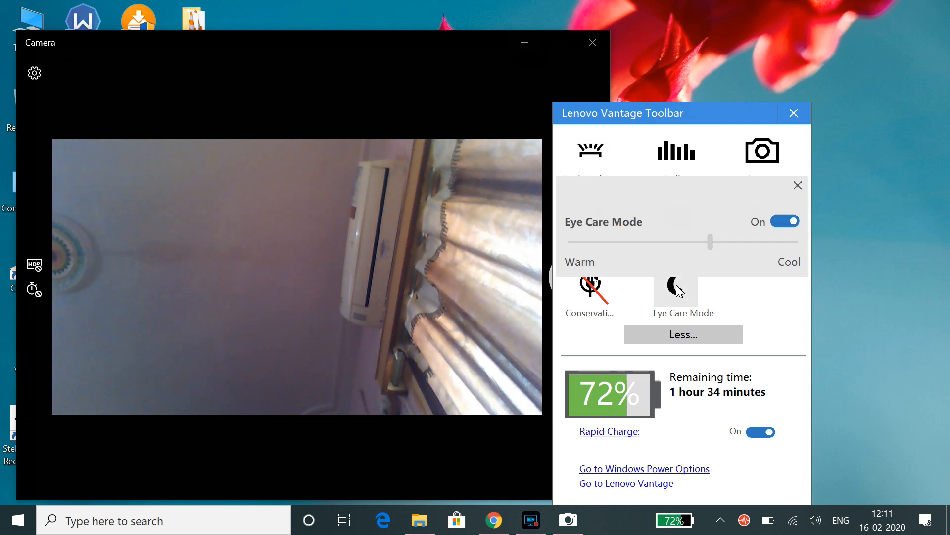
left_click(785, 221)
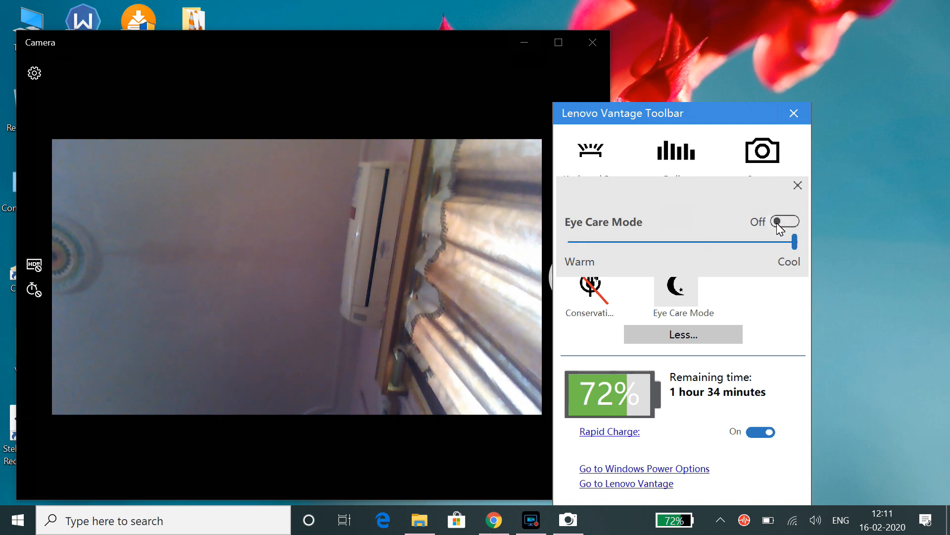
left_click(786, 221)
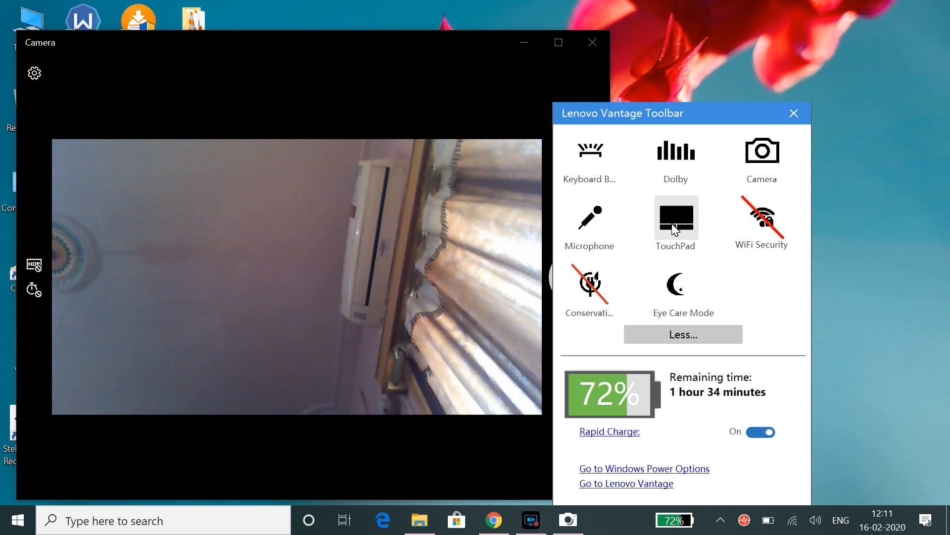
left_click(677, 217)
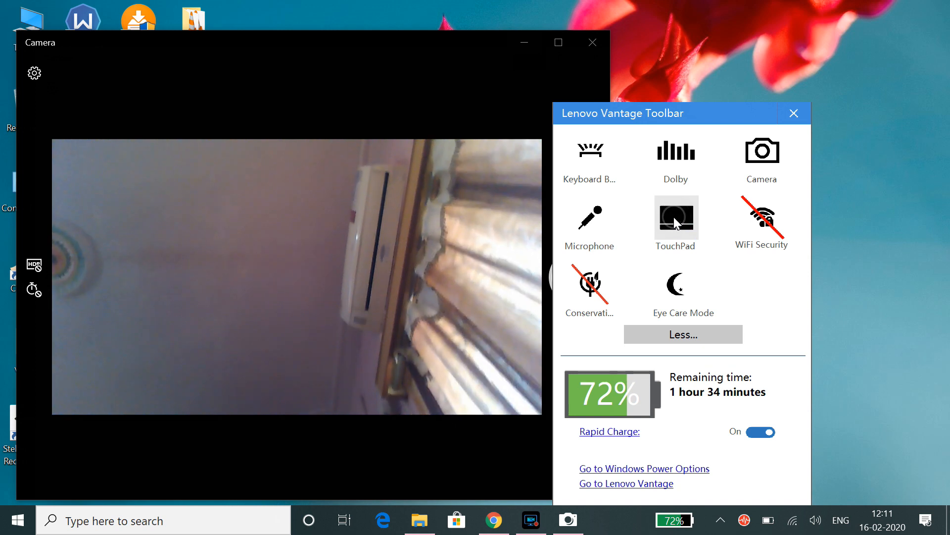
left_click(794, 114)
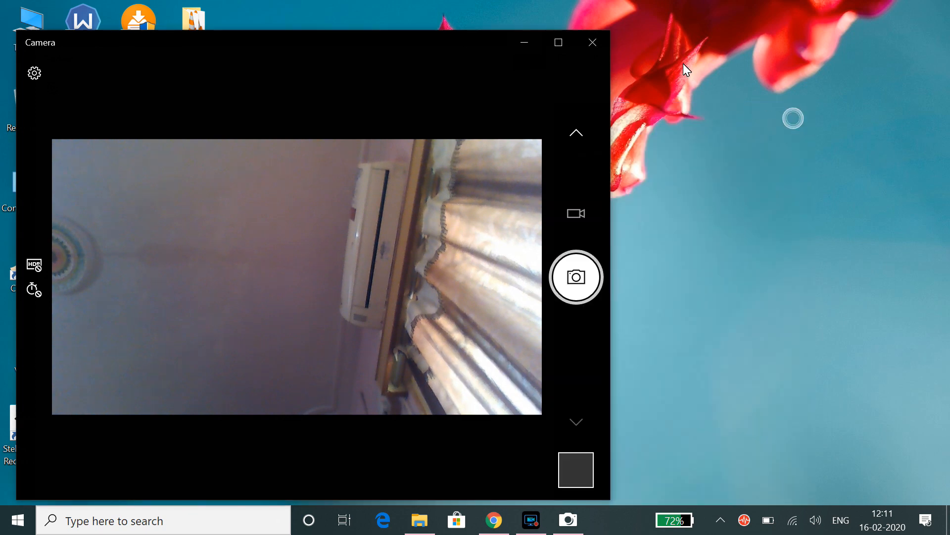
Step: Close the Camera app, check and dismiss the toolbar flyout, and return to Chrome
left_click(592, 42)
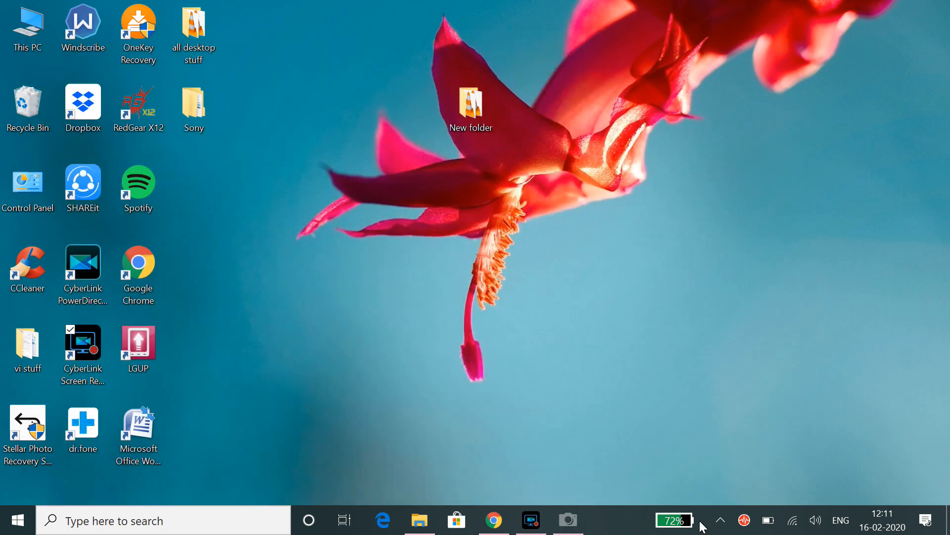
left_click(674, 519)
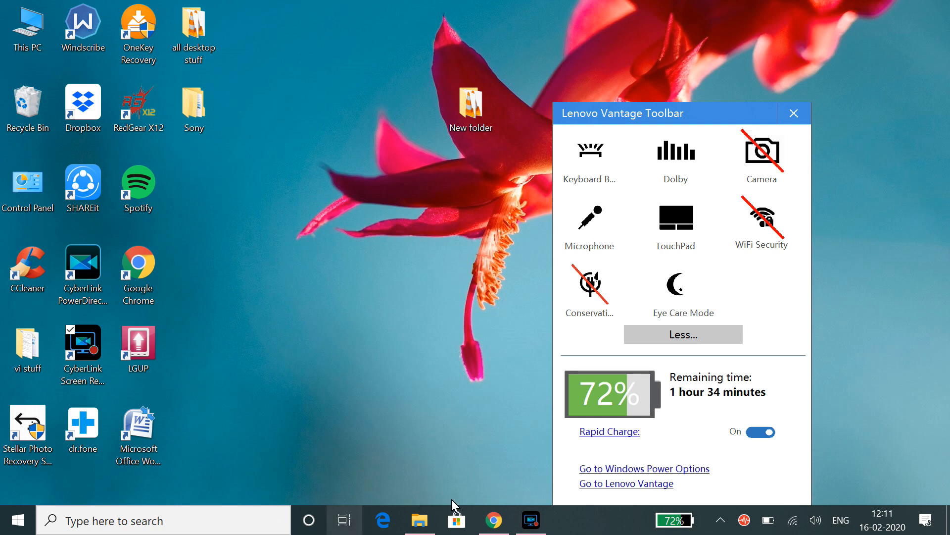
left_click(794, 113)
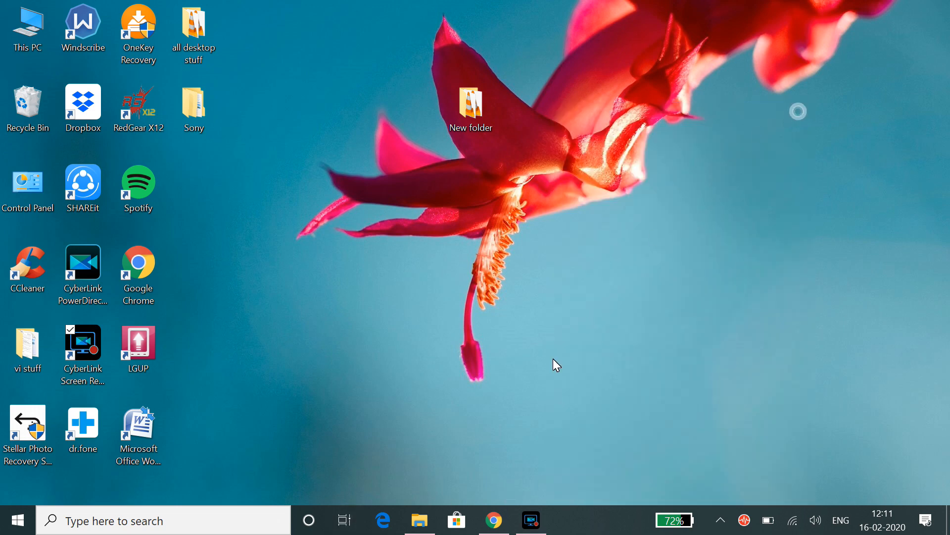
left_click(494, 519)
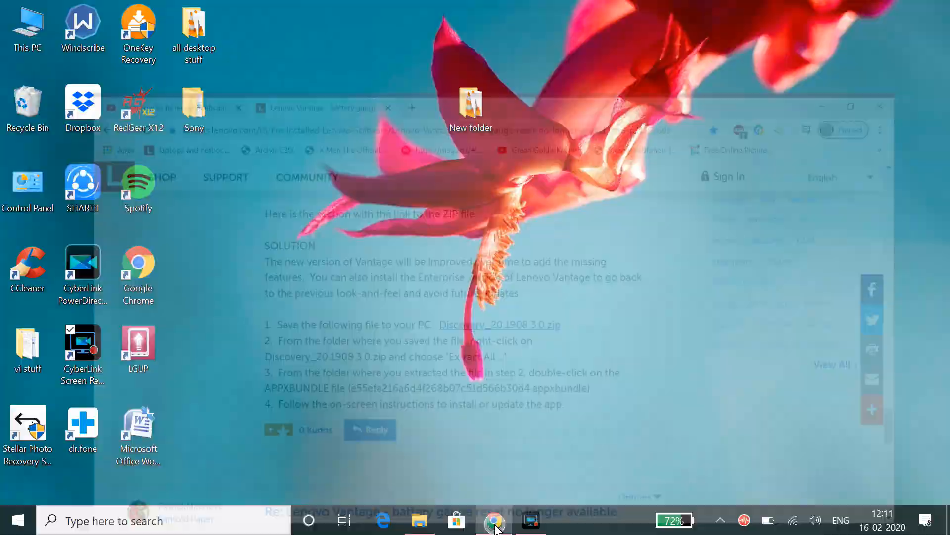
Step: Switch to the webcam-fix YouTube tab and scroll down to its comments
left_click(493, 520)
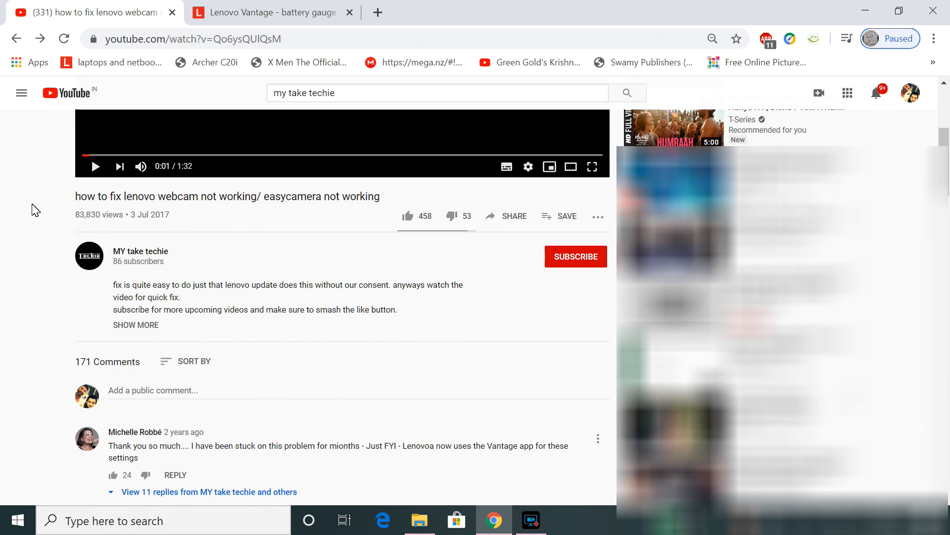
scroll("down", 3)
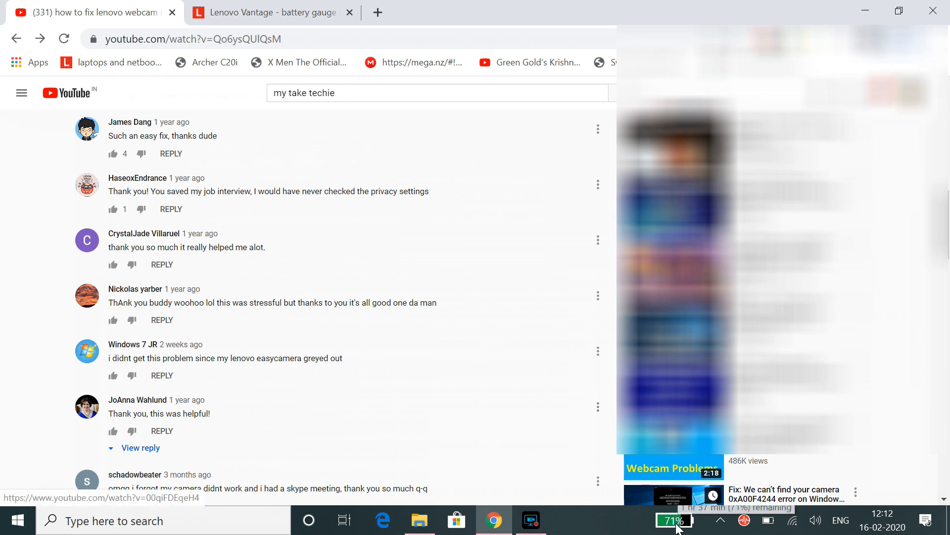
left_click(672, 520)
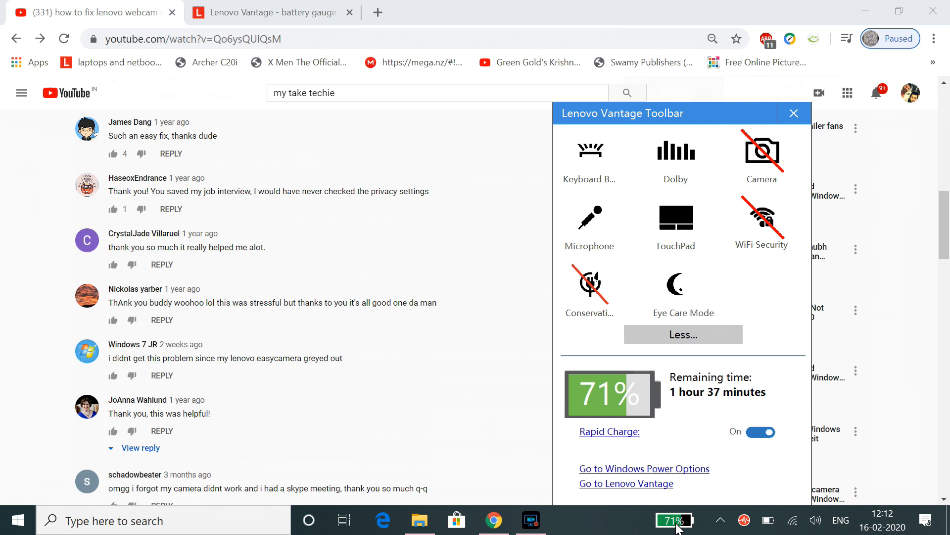
mouse_move(727, 398)
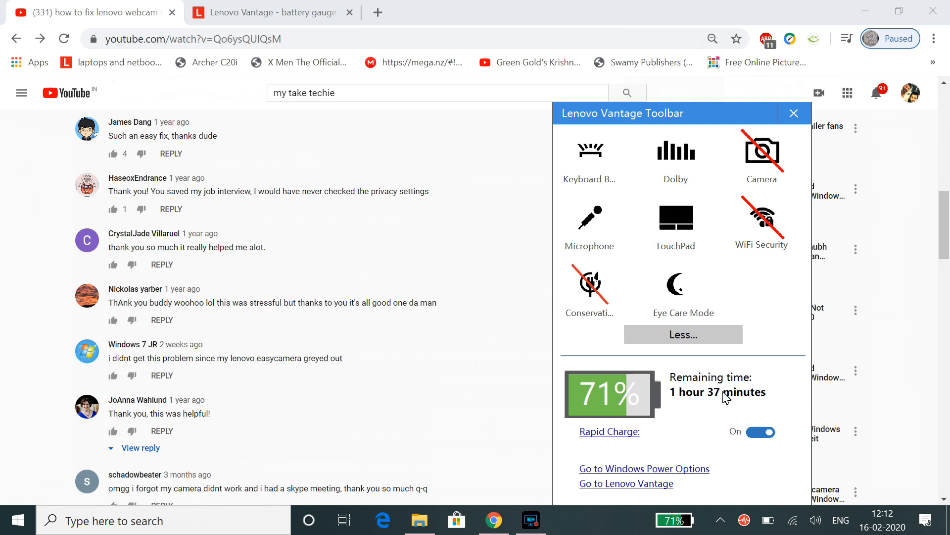
mouse_move(602, 212)
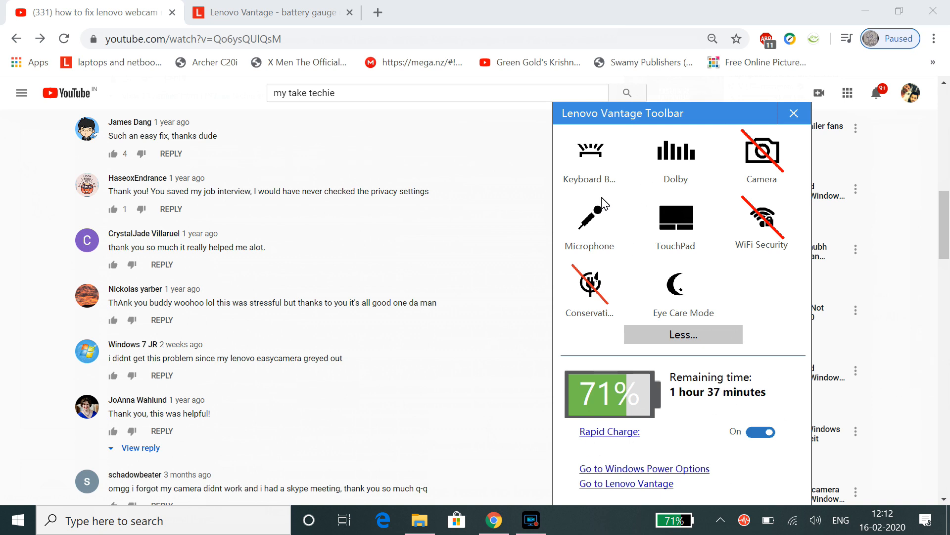
mouse_move(794, 112)
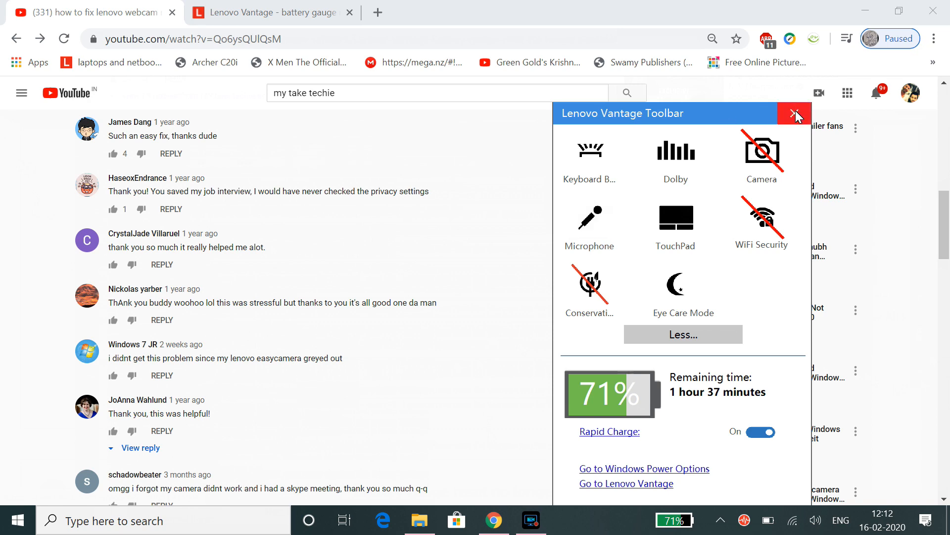
left_click(793, 113)
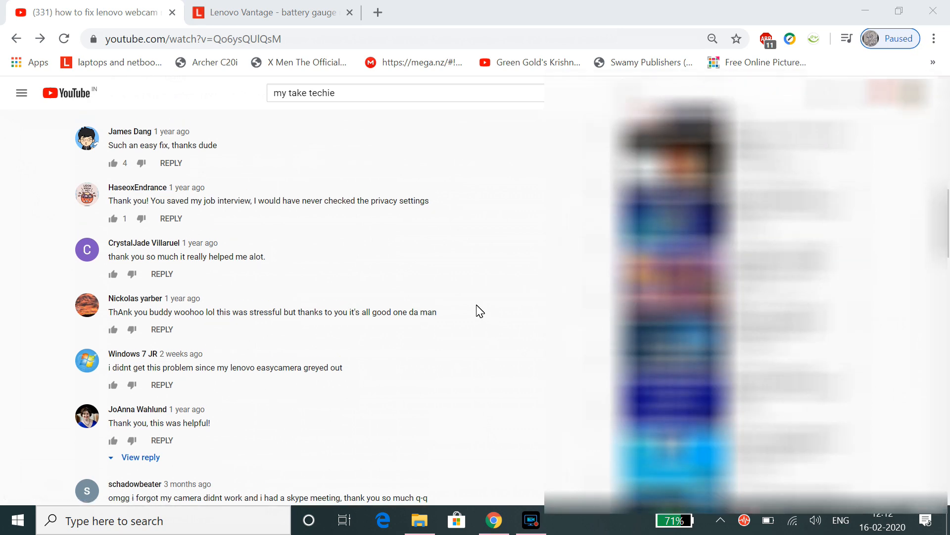